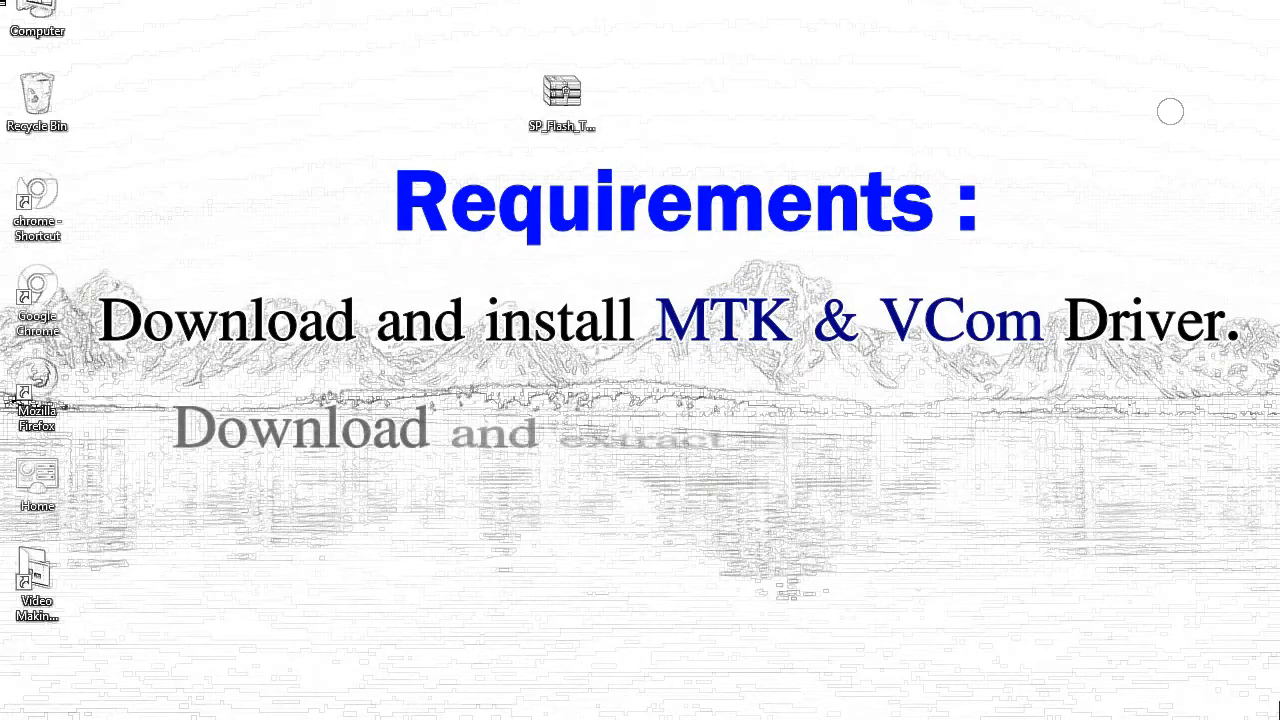
Step: Unpack the SP_Flash_Tool archive on the desktop via Extract files, yielding its 41-file folder
{"action": "right_click", "coordinate": [560, 96]}
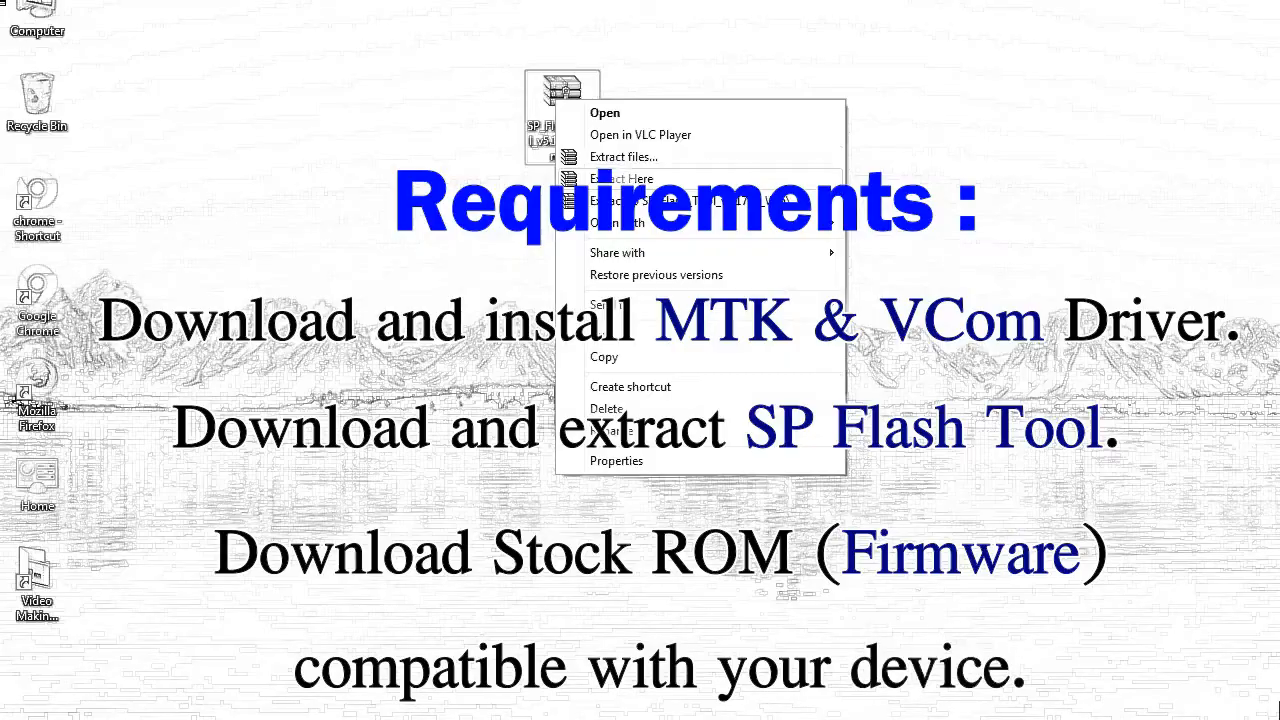
{"action": "left_click", "coordinate": [624, 156]}
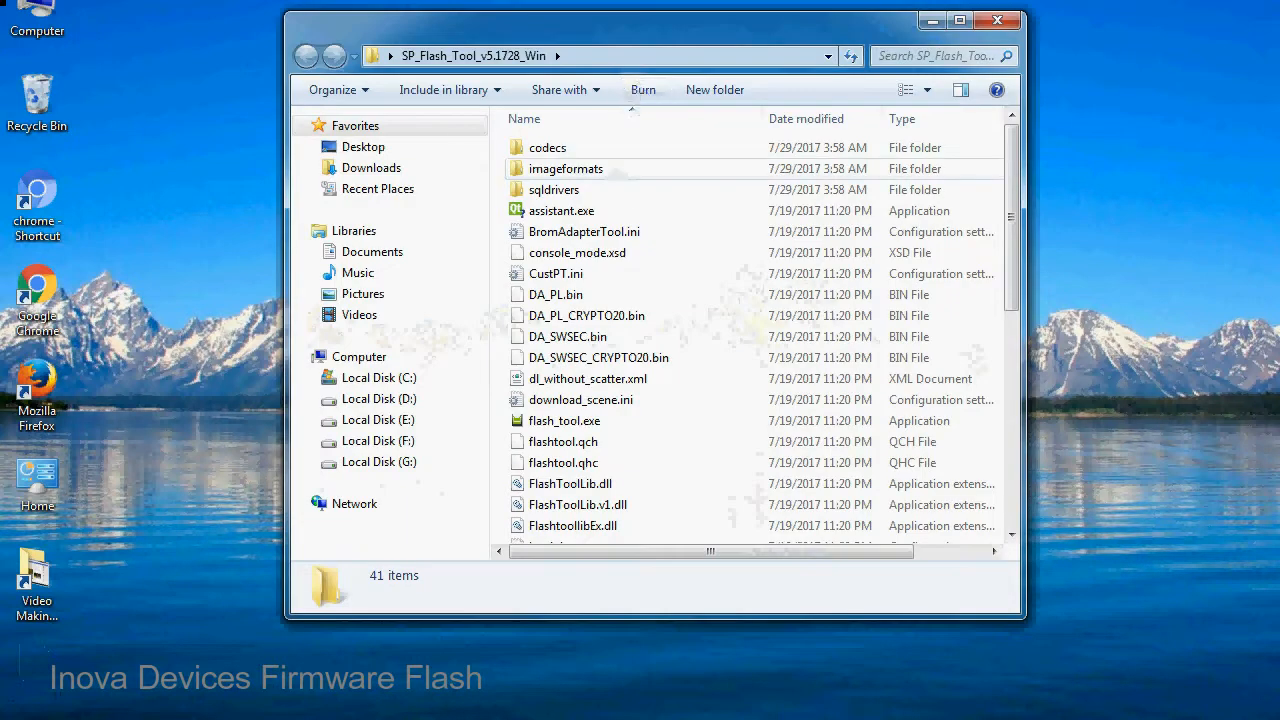
Step: Run flash_tool.exe from the SP_Flash_Tool_v5.1728_Win folder to start SP Flash Tool
{"action": "scroll", "scroll_direction": "down", "scroll_amount": 3}
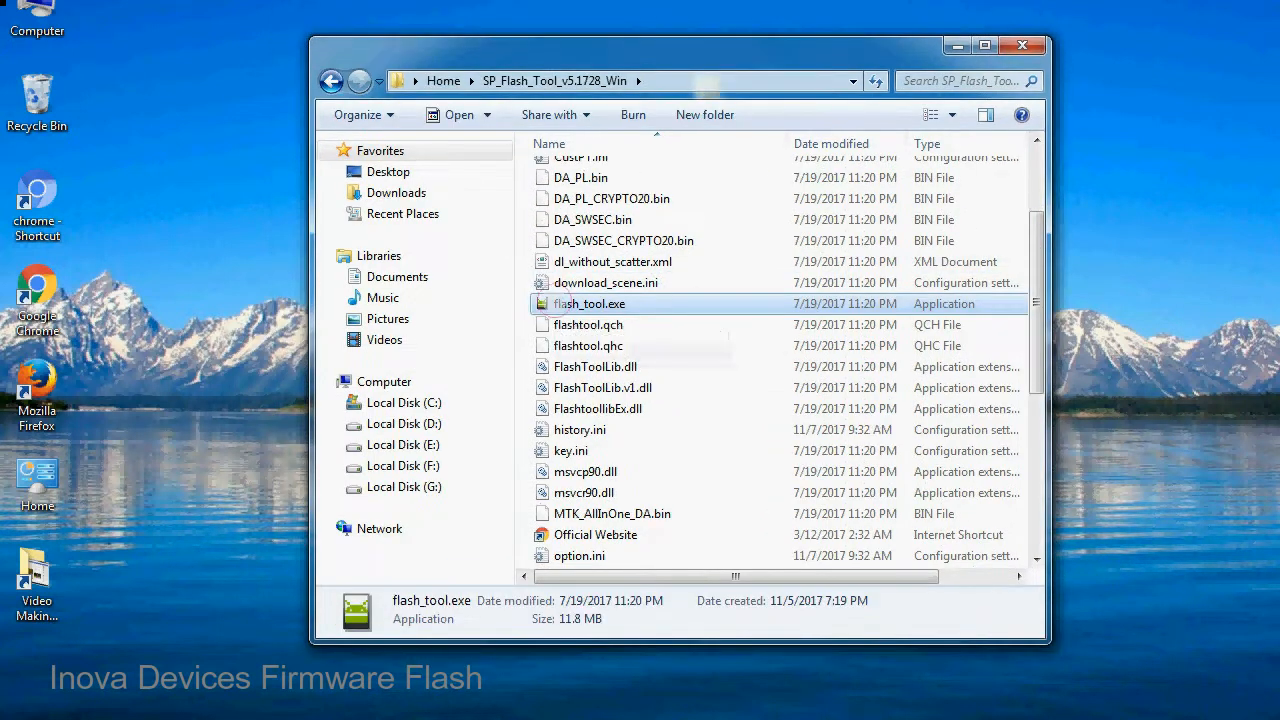
{"action": "right_click", "coordinate": [588, 304]}
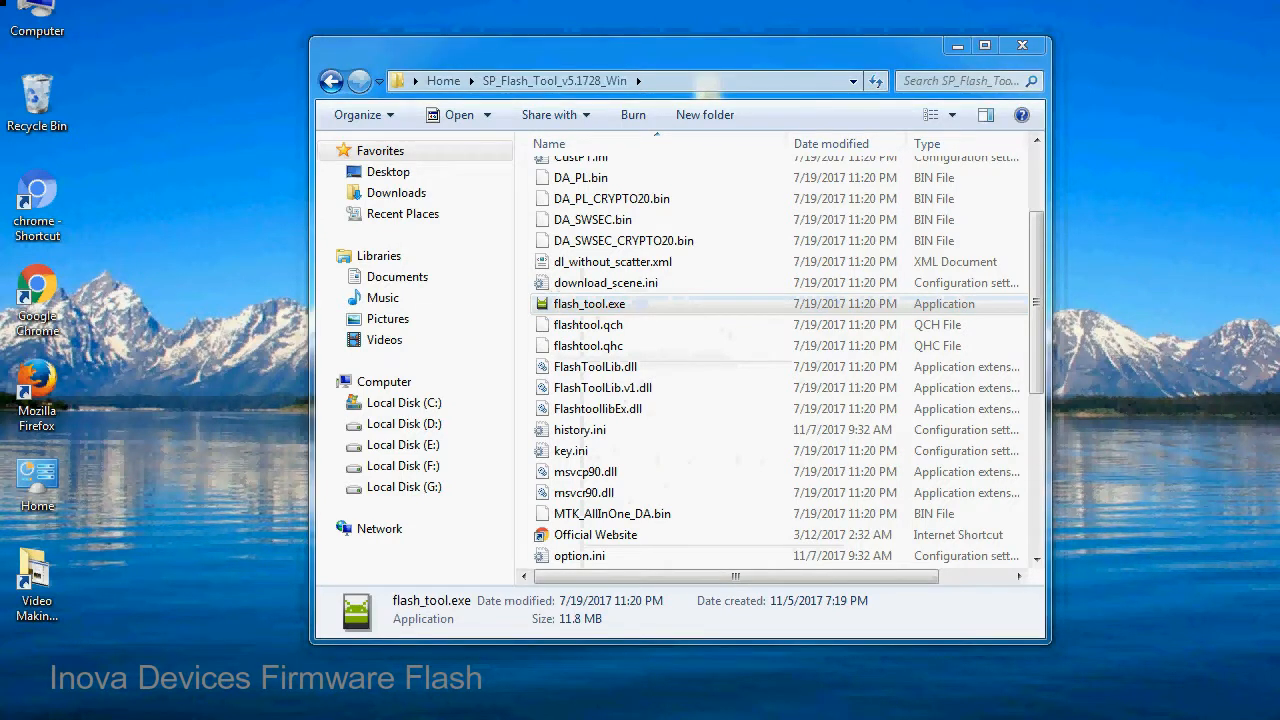
{"action": "double_click", "coordinate": [590, 304]}
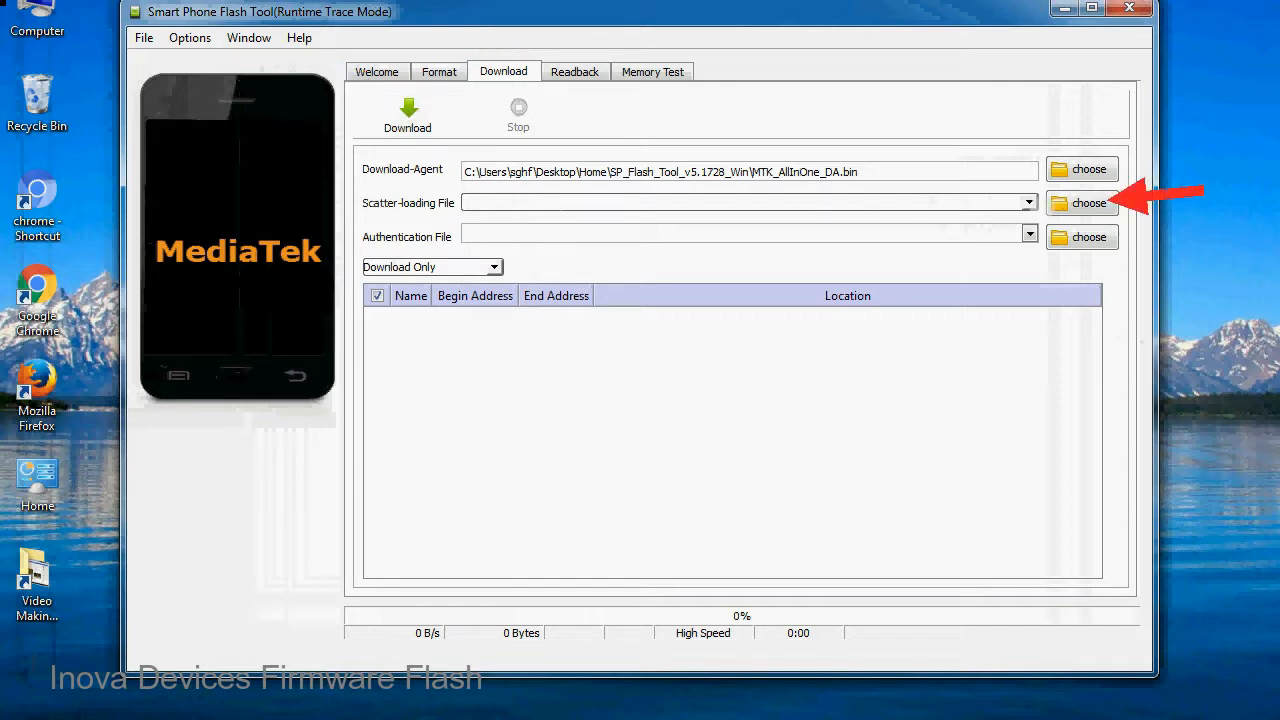
Step: Load MT6XXX_Android_scatter.txt from the Firmware folder, listing the MT6582 partitions
{"action": "left_click", "coordinate": [1082, 204]}
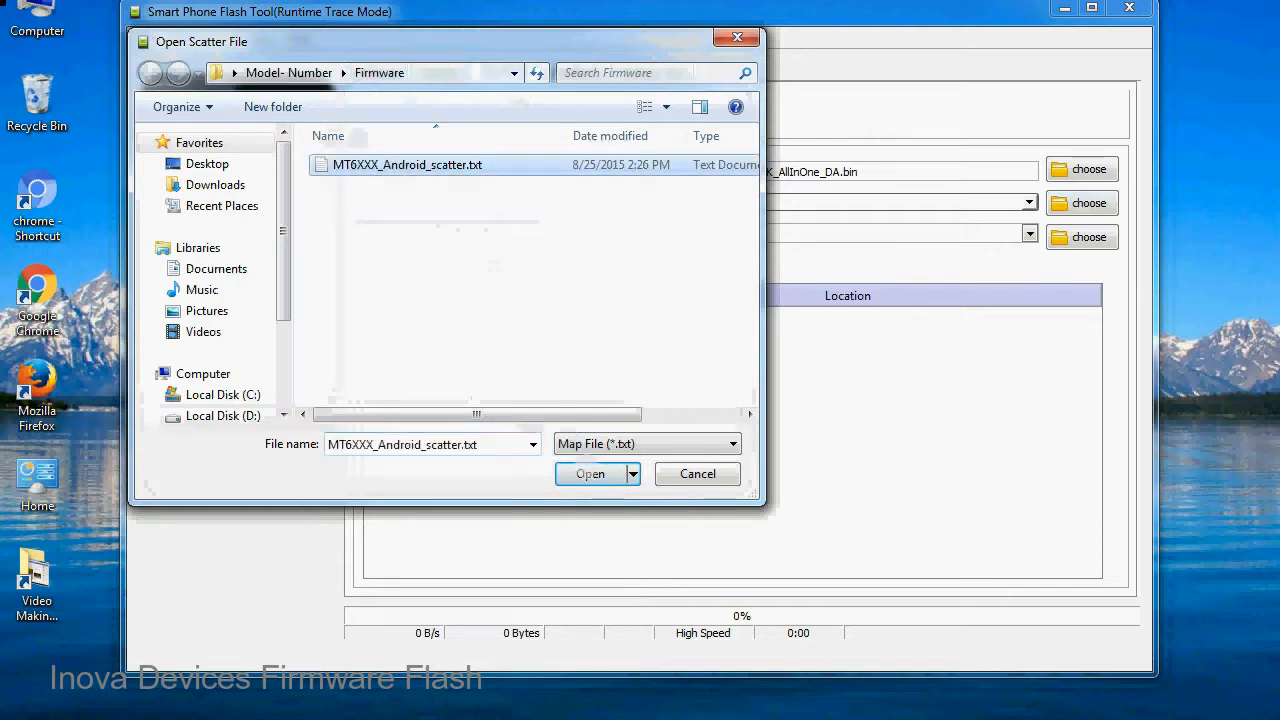
{"action": "left_click", "coordinate": [588, 474]}
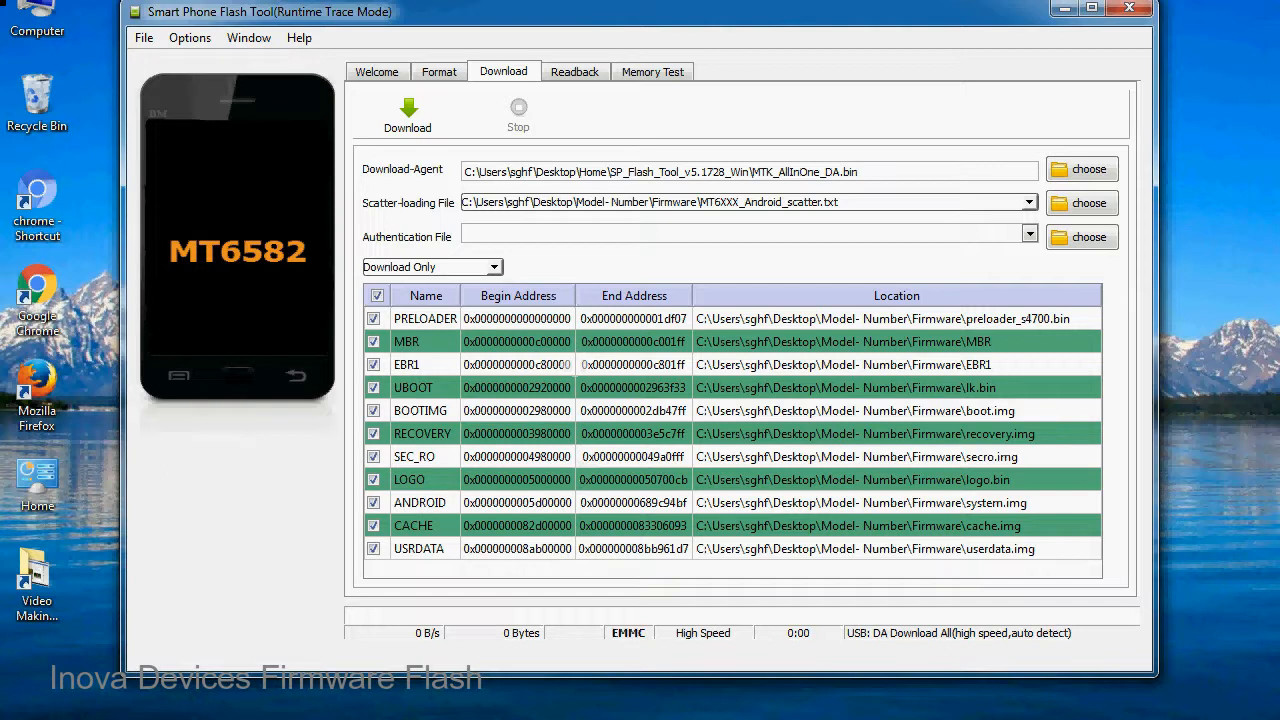
Step: Start the Download so the firmware flashes to the MT6582 phone until 100% and the green checkmark
{"action": "left_click", "coordinate": [408, 112]}
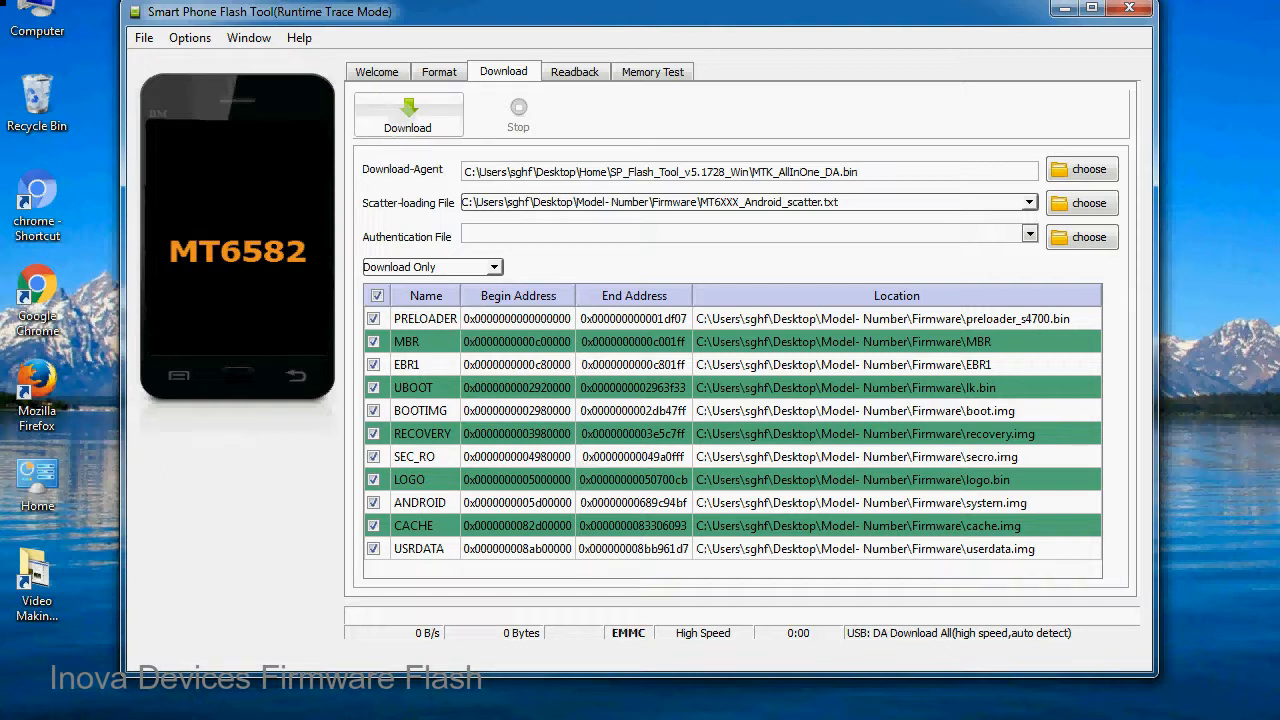
{"action": "left_click", "coordinate": [408, 112]}
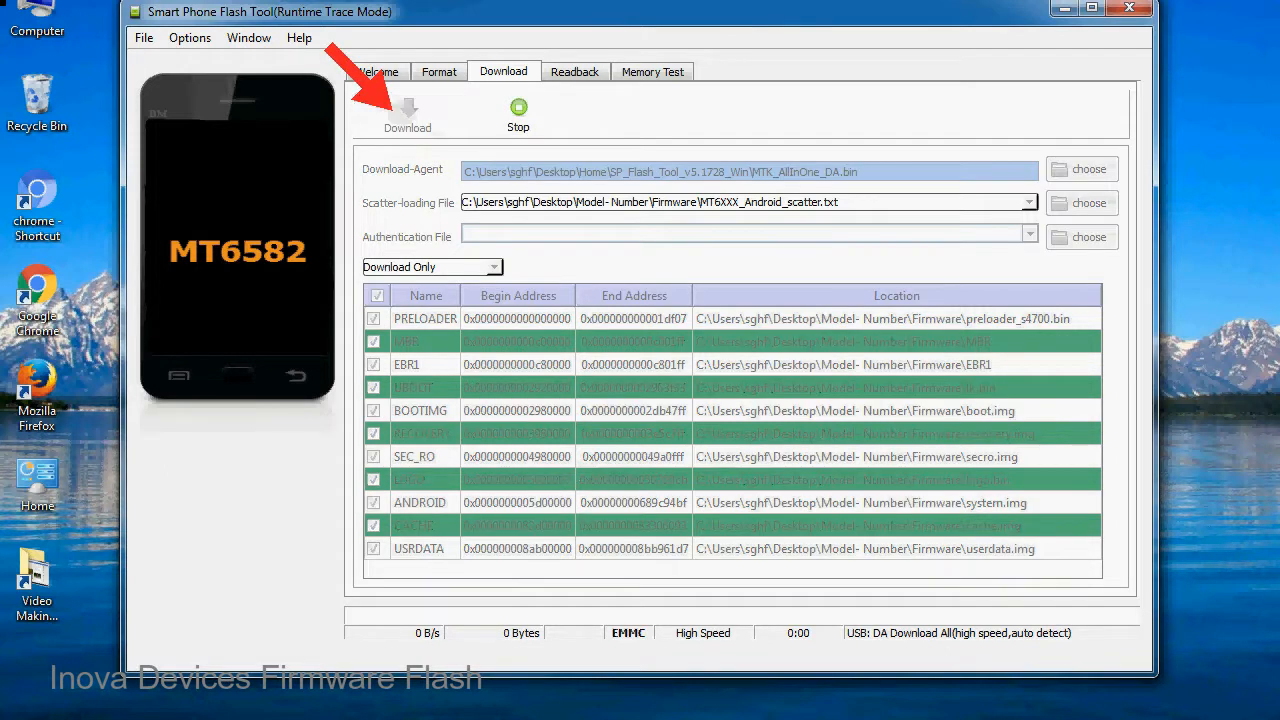
{"action": "left_click", "coordinate": [408, 108]}
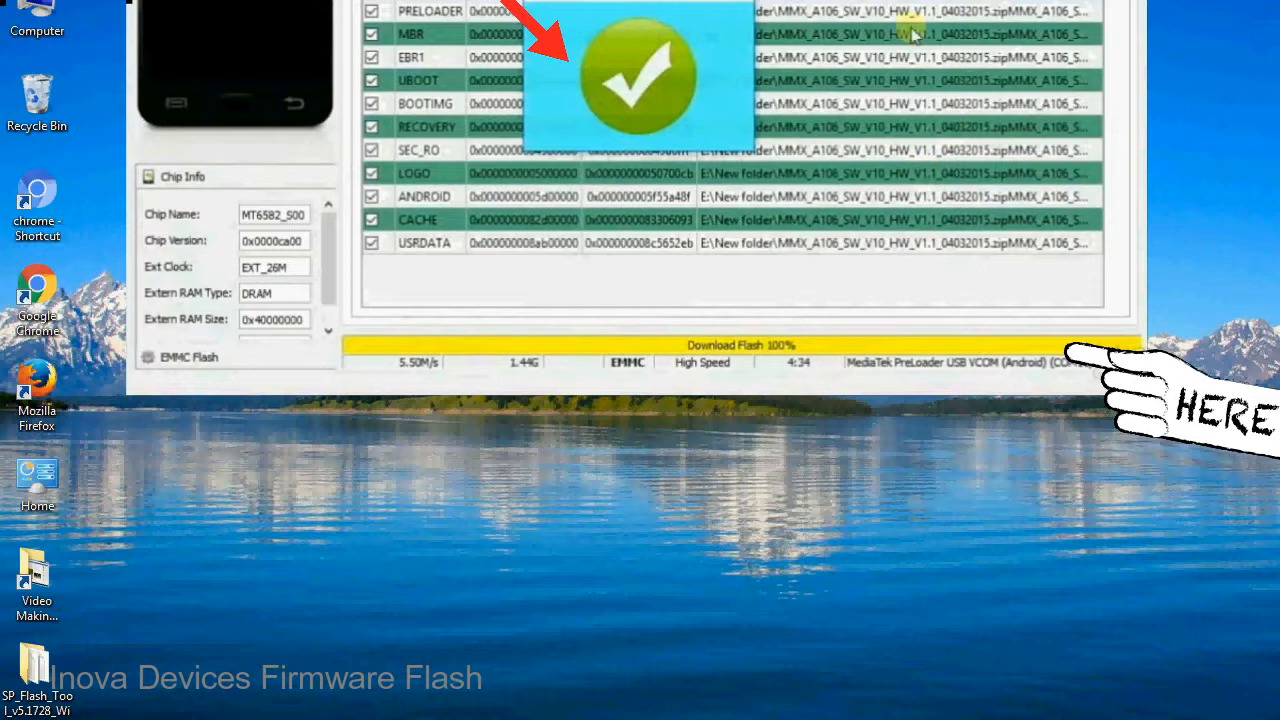
{"action": "mouse_move", "coordinate": [742, 118]}
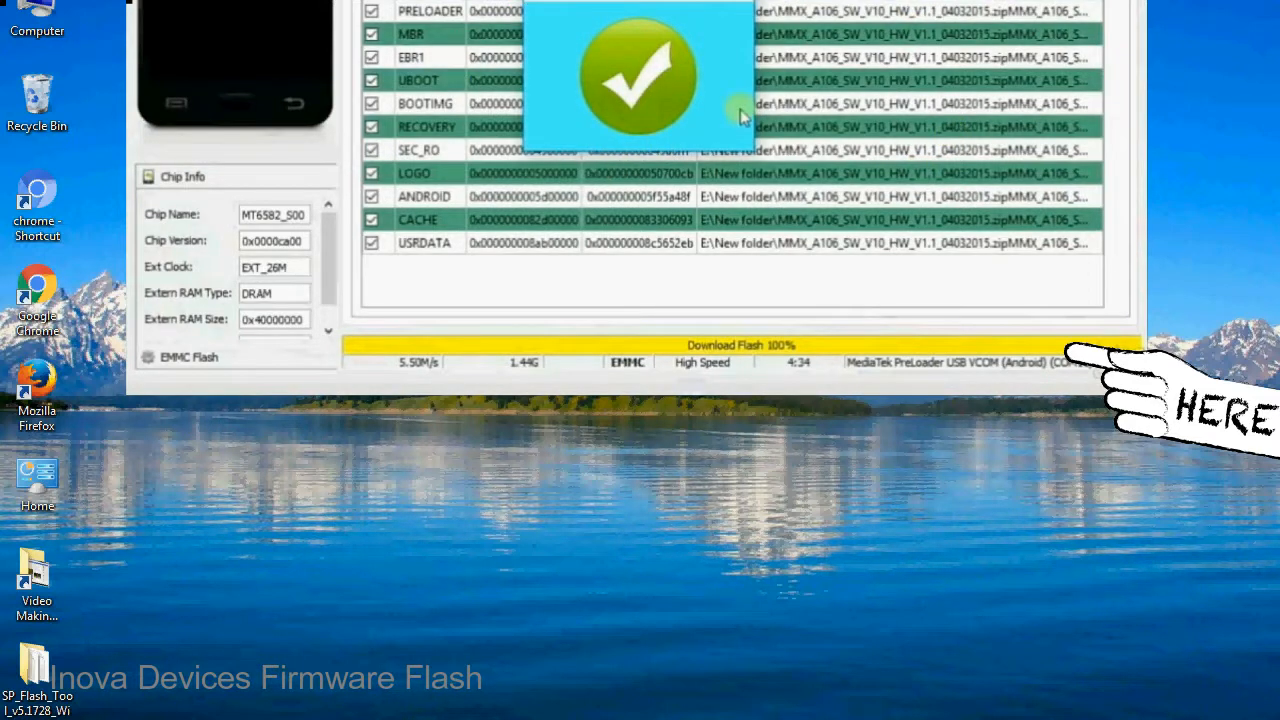